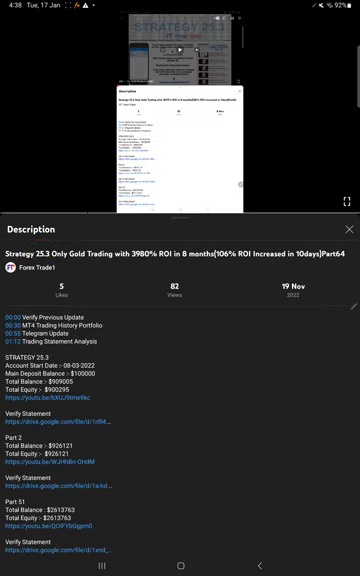
scroll(down, 3)
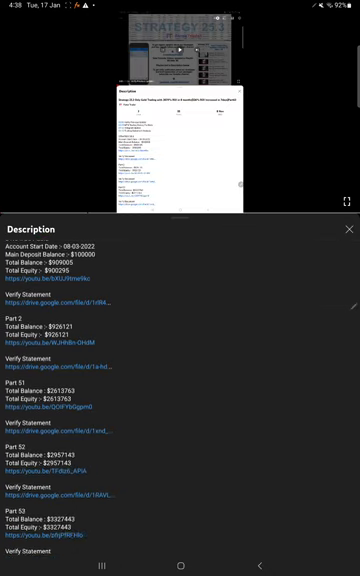
scroll(down, 3)
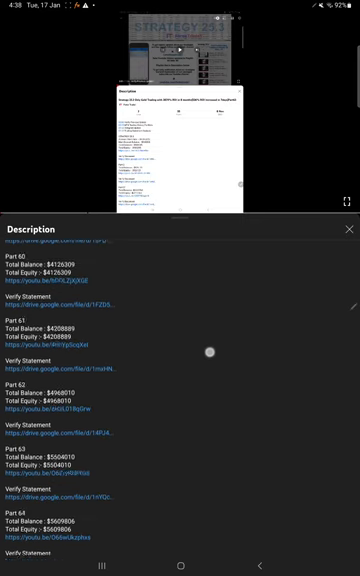
scroll(down, 3)
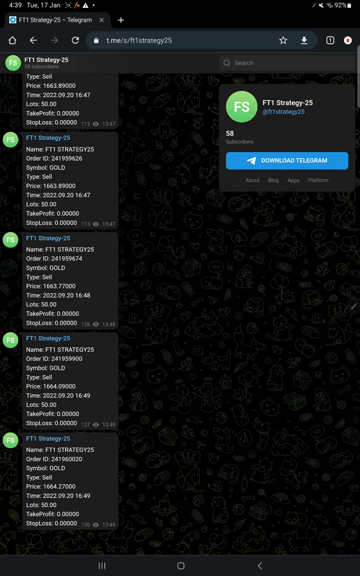
scroll(down, 3)
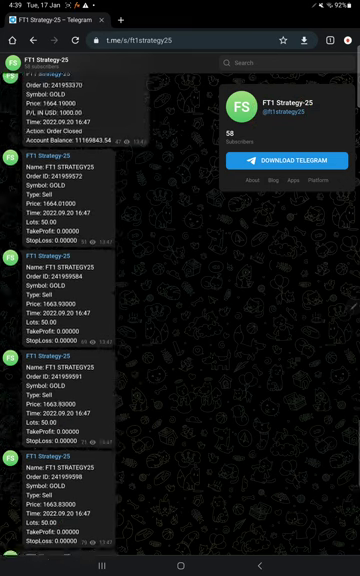
scroll(down, 3)
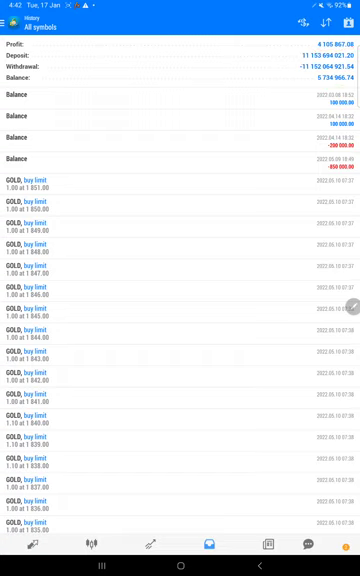
scroll(down, 3)
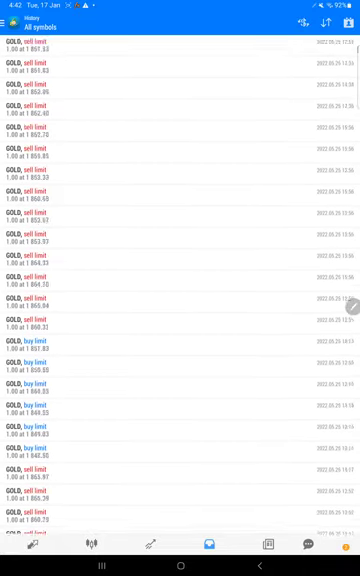
scroll(down, 3)
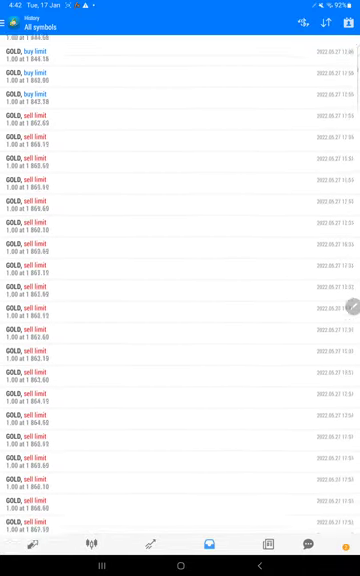
scroll(down, 3)
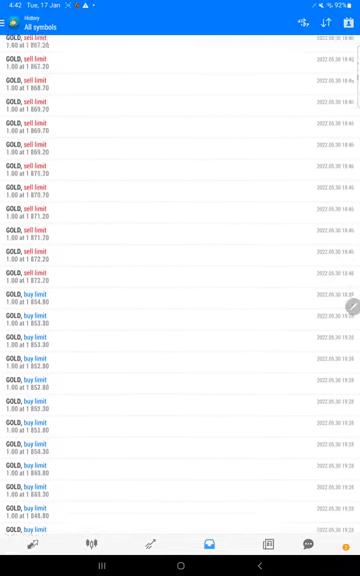
scroll(down, 3)
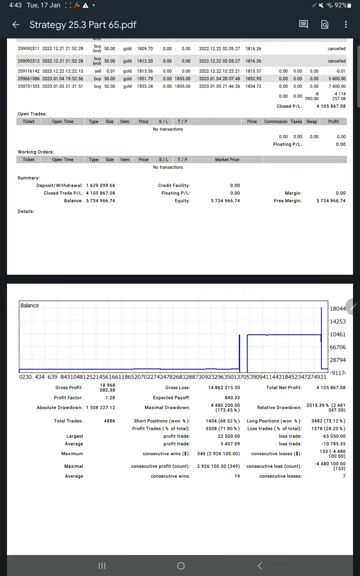
scroll(down, 3)
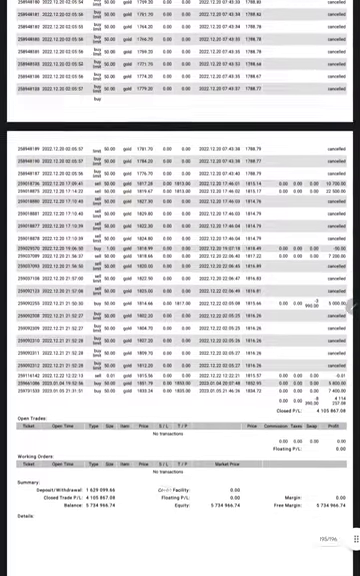
scroll(down, 3)
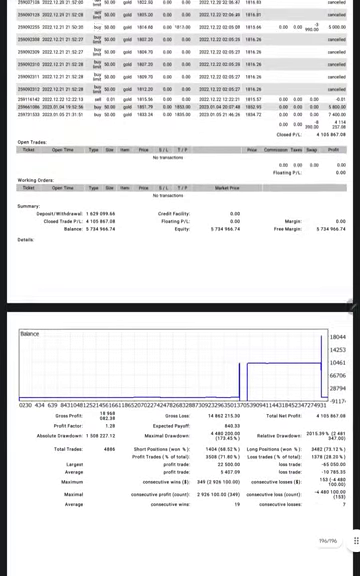